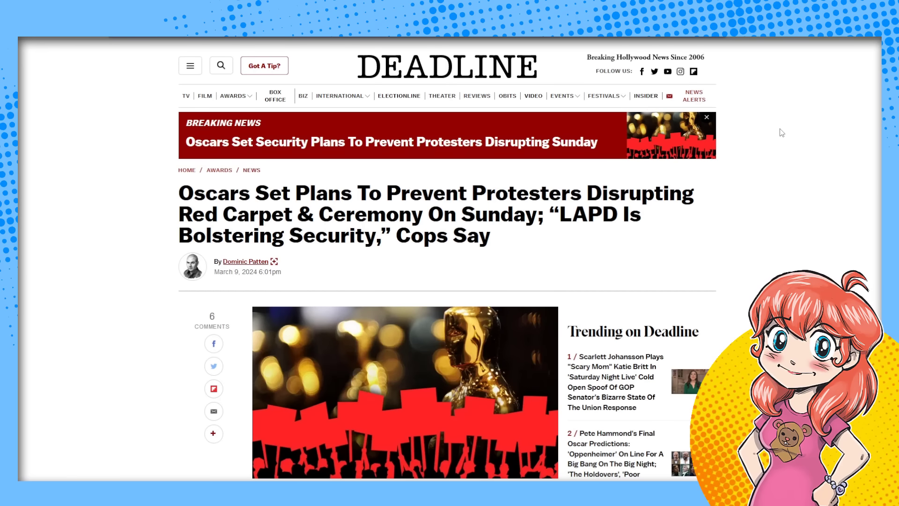
{"action": "mouse_move", "coordinate": [526, 239]}
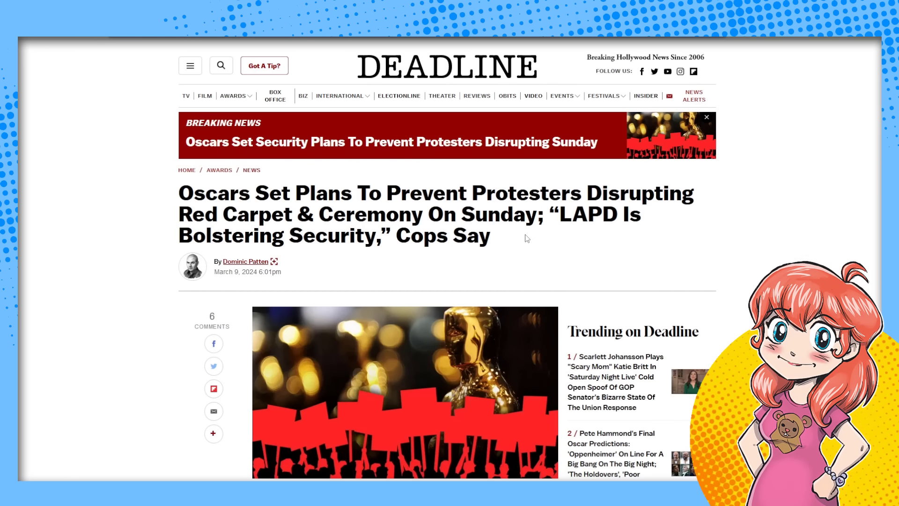
{"action": "mouse_move", "coordinate": [533, 242]}
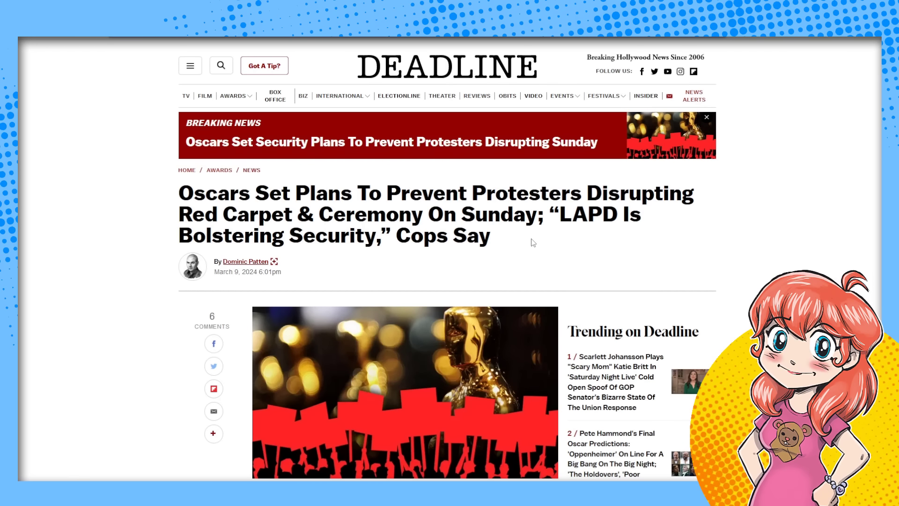
{"action": "mouse_move", "coordinate": [500, 241]}
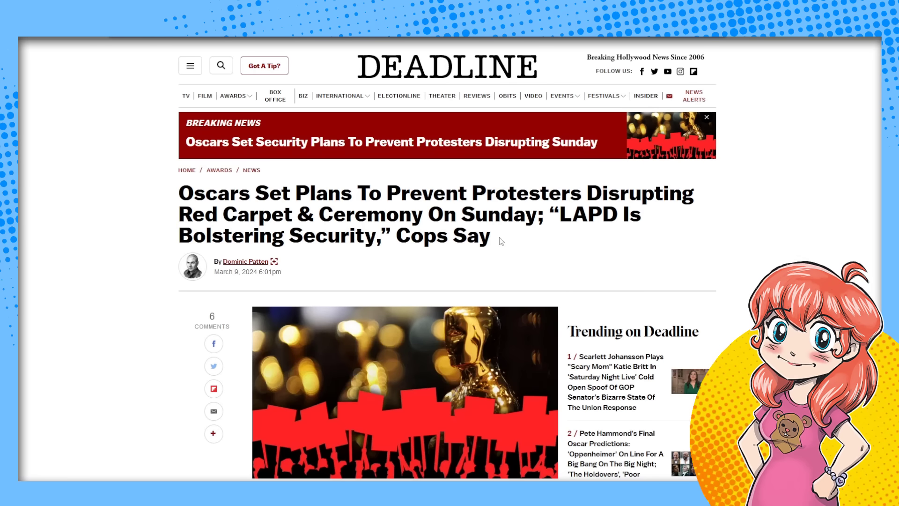
{"action": "mouse_move", "coordinate": [543, 249]}
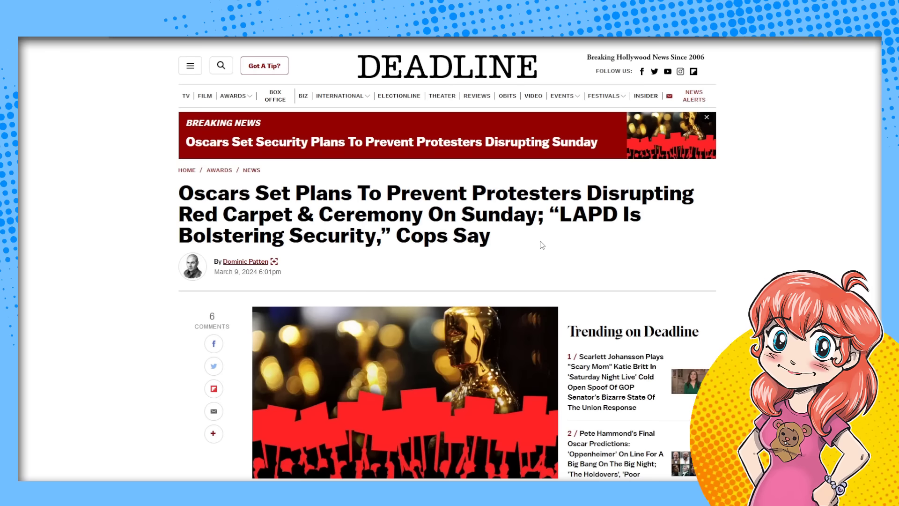
{"action": "mouse_move", "coordinate": [634, 252]}
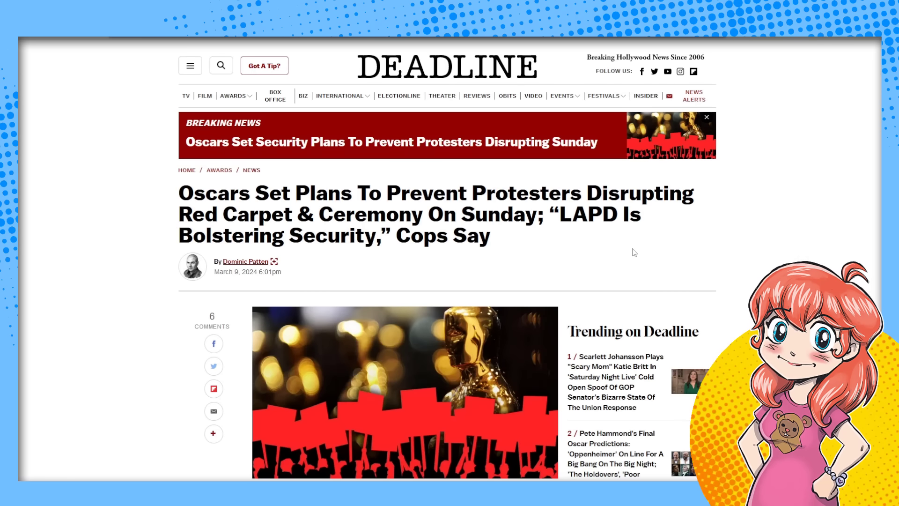
Scroll through the article's opening paragraphs past the Related Stories block, then back up slightly
{"action": "scroll", "scroll_direction": "down", "scroll_amount": 3}
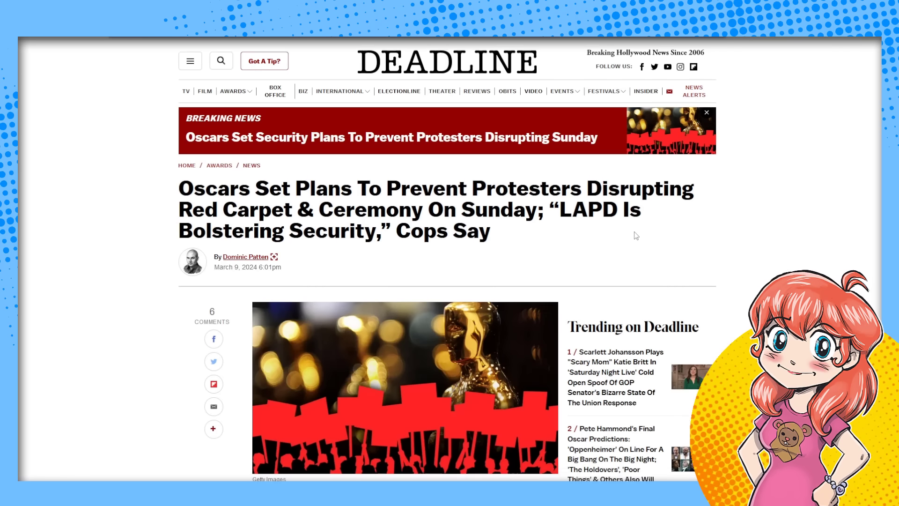
{"action": "scroll", "scroll_direction": "down", "scroll_amount": 3}
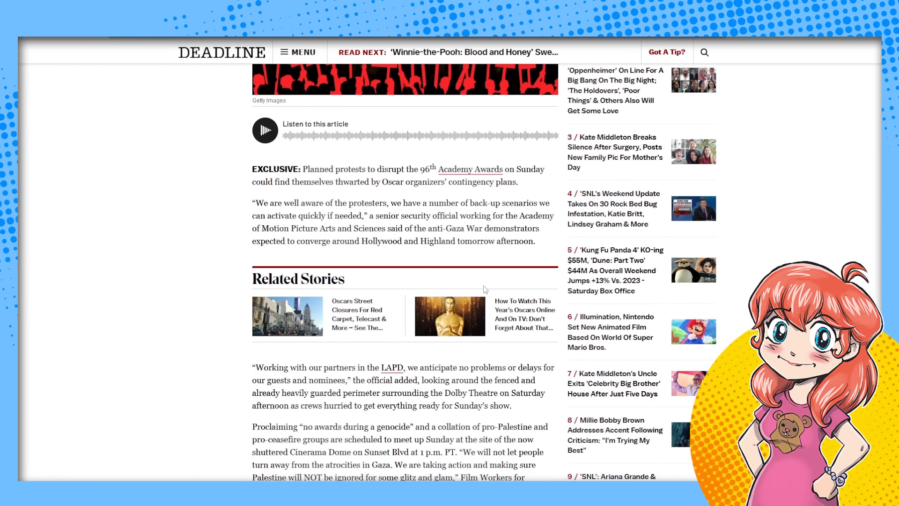
{"action": "scroll", "scroll_direction": "down", "scroll_amount": 3}
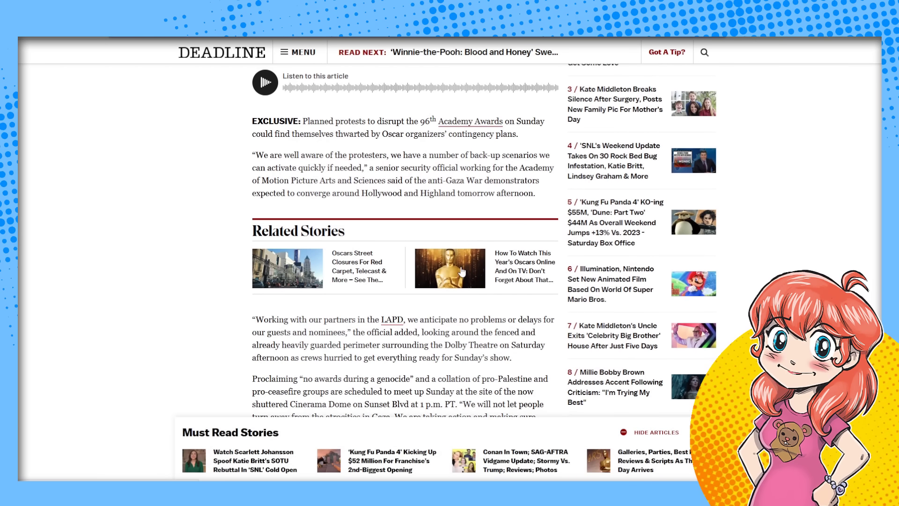
{"action": "scroll", "scroll_direction": "down", "scroll_amount": 3}
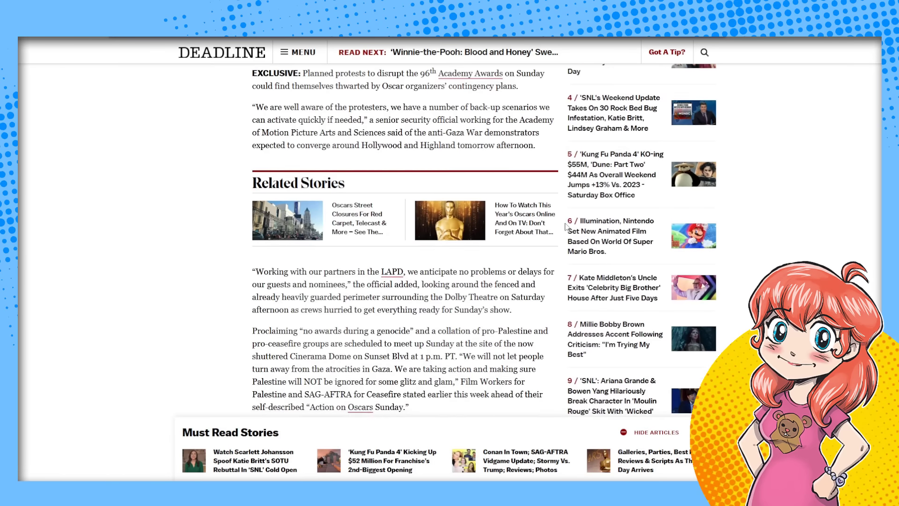
{"action": "scroll", "scroll_direction": "down", "scroll_amount": 3}
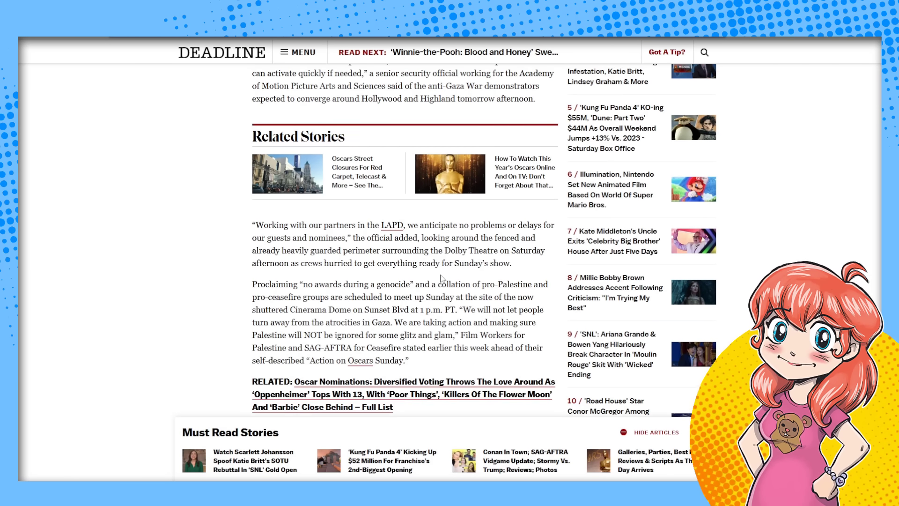
{"action": "scroll", "scroll_direction": "up", "scroll_amount": 3}
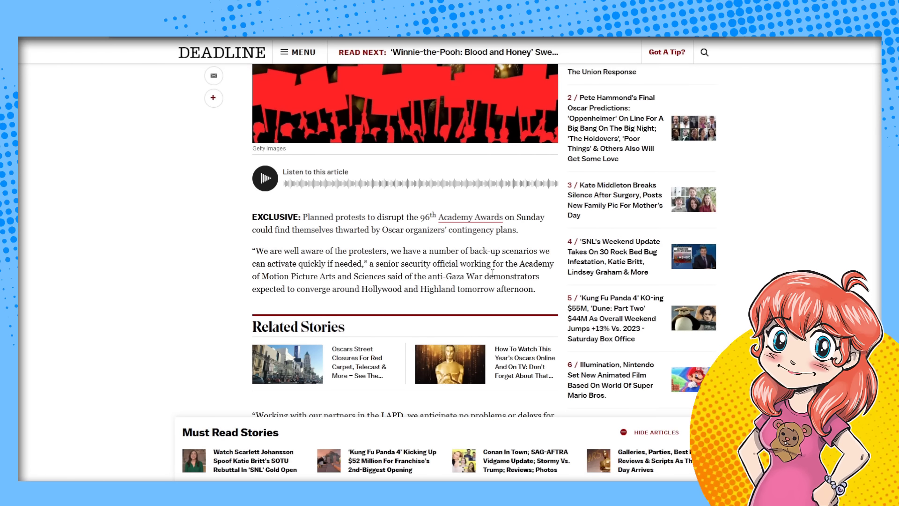
{"action": "mouse_move", "coordinate": [479, 287]}
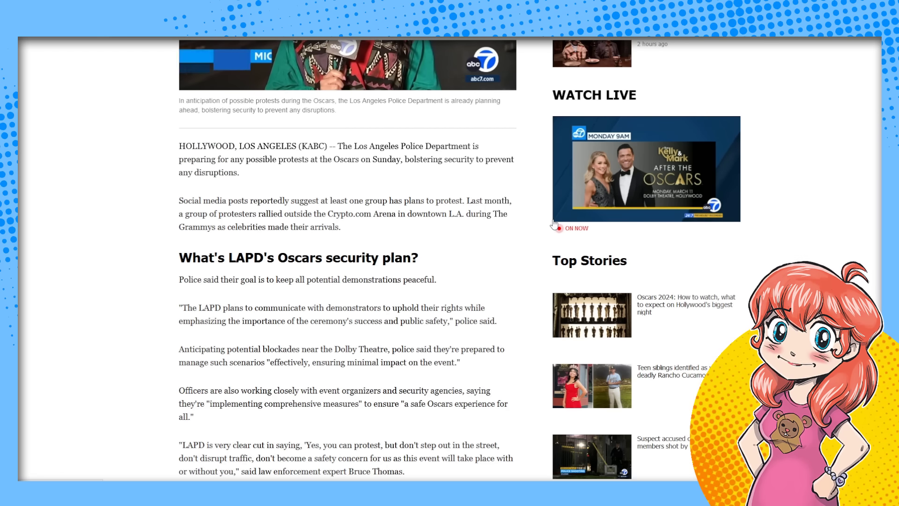
Scroll through the LAPD security section down to the Oscars street closures map
{"action": "scroll", "scroll_direction": "down", "scroll_amount": 3}
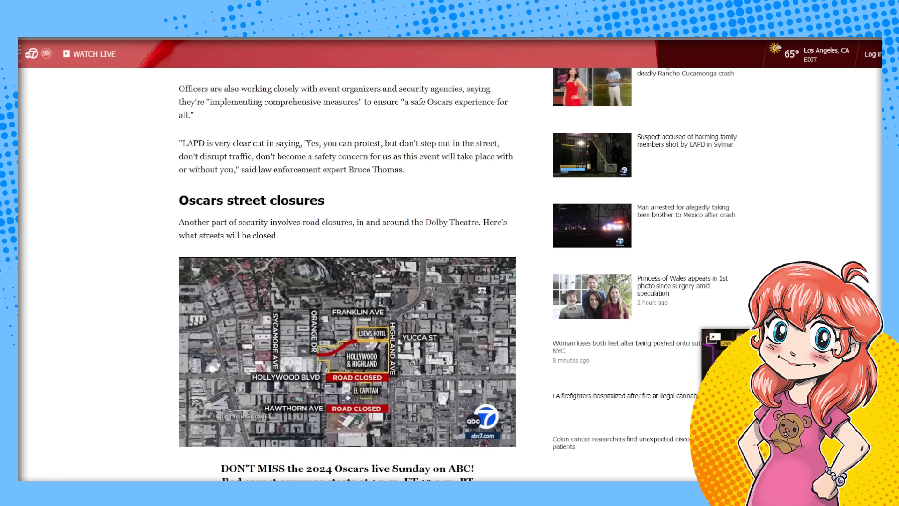
{"action": "scroll", "scroll_direction": "down", "scroll_amount": 3}
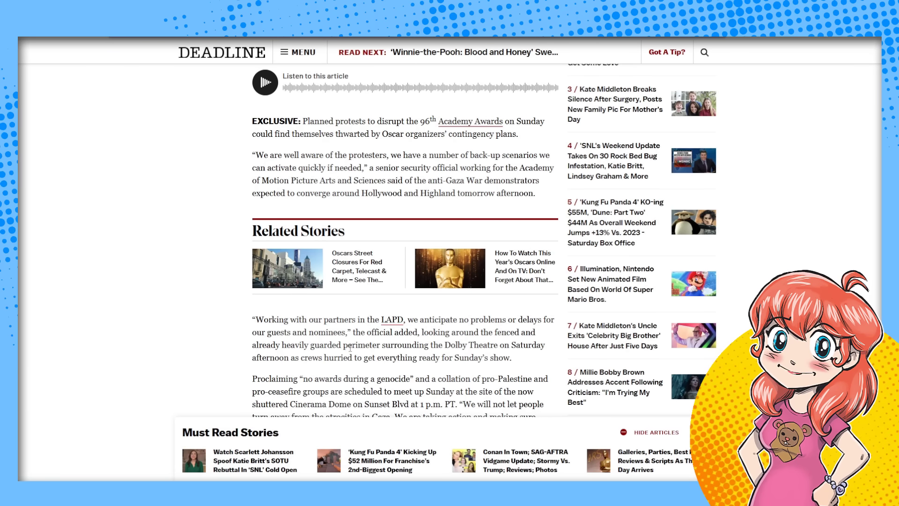
Scroll past the RELATED links to the Academy's 'no comment' on security, then back toward the headline
{"action": "scroll", "scroll_direction": "down", "scroll_amount": 3}
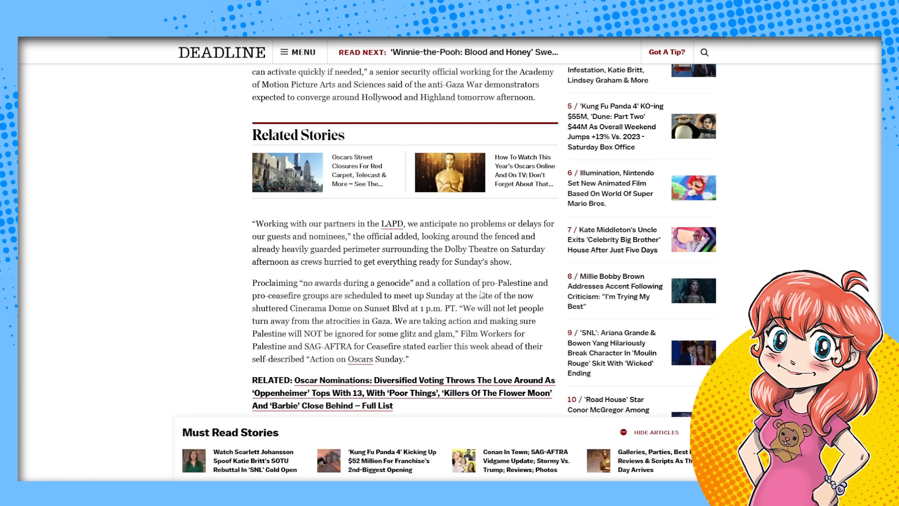
{"action": "mouse_move", "coordinate": [425, 306]}
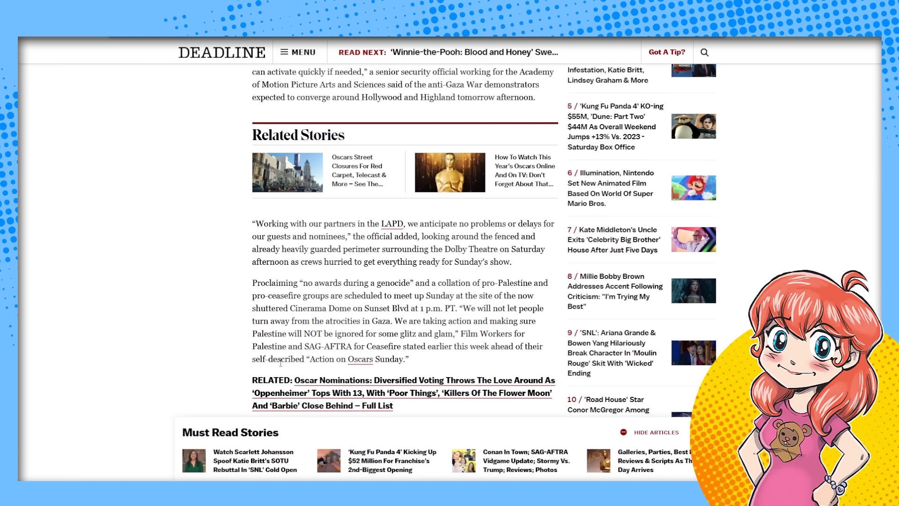
{"action": "scroll", "scroll_direction": "down", "scroll_amount": 3}
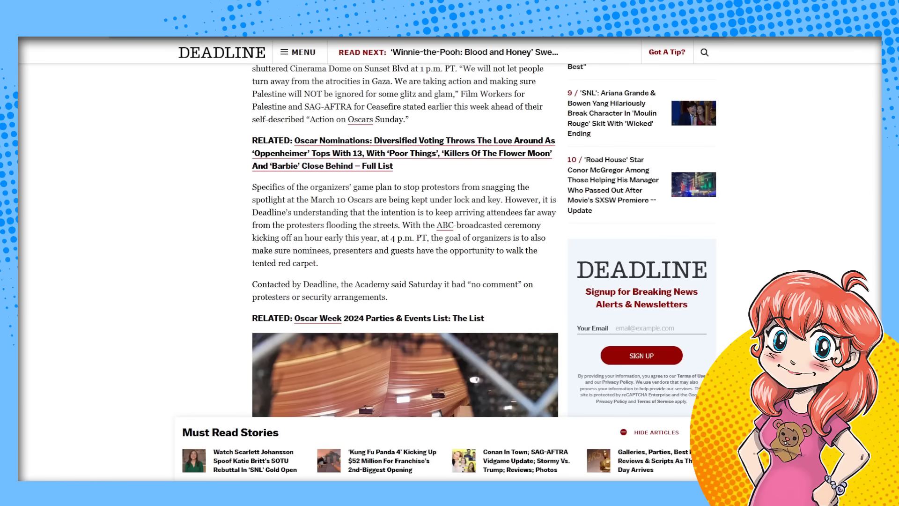
{"action": "scroll", "scroll_direction": "up", "scroll_amount": 3}
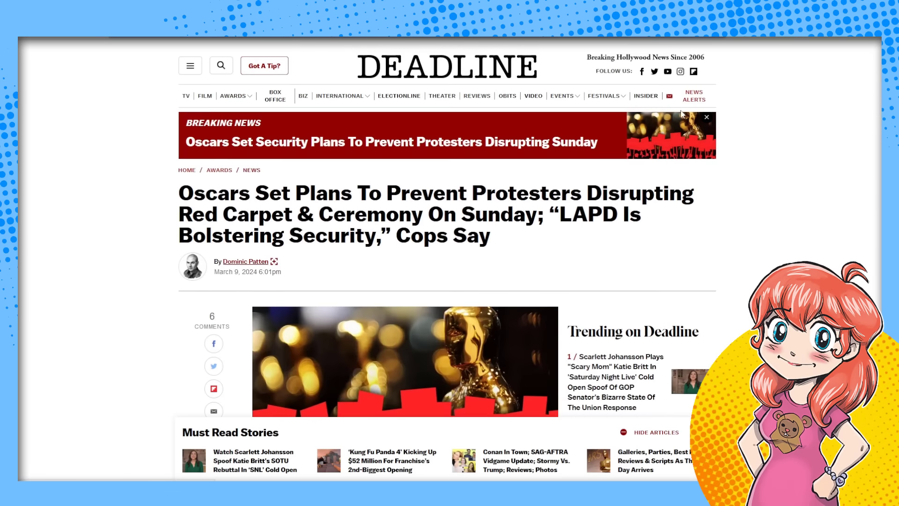
{"action": "scroll", "scroll_direction": "down", "scroll_amount": 3}
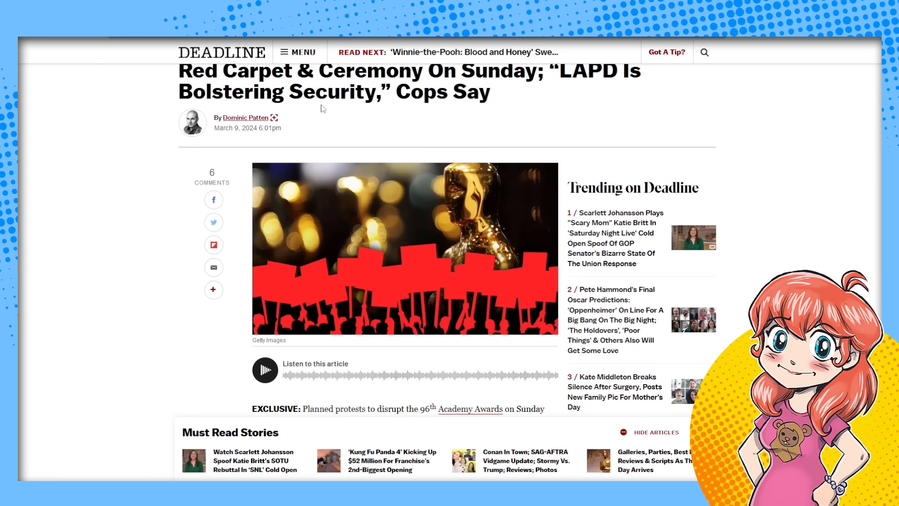
{"action": "mouse_move", "coordinate": [394, 137]}
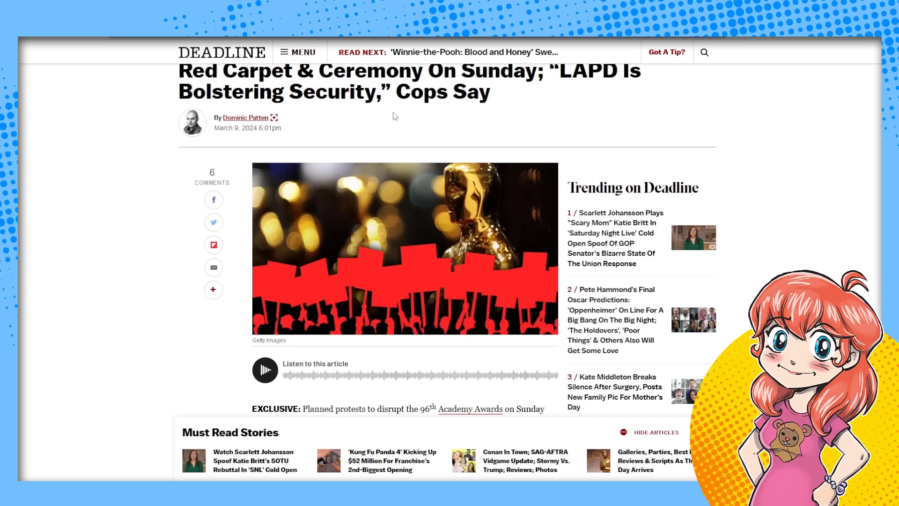
{"action": "mouse_move", "coordinate": [361, 110]}
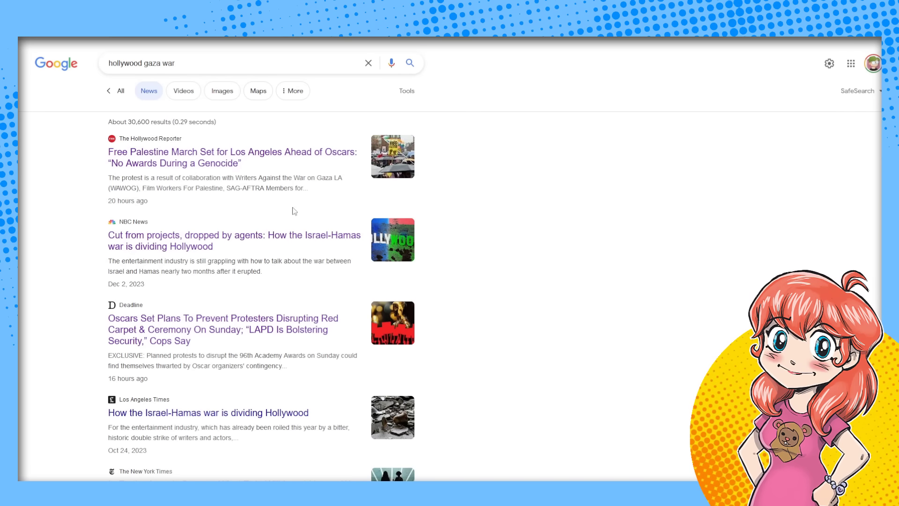
{"action": "mouse_move", "coordinate": [240, 197]}
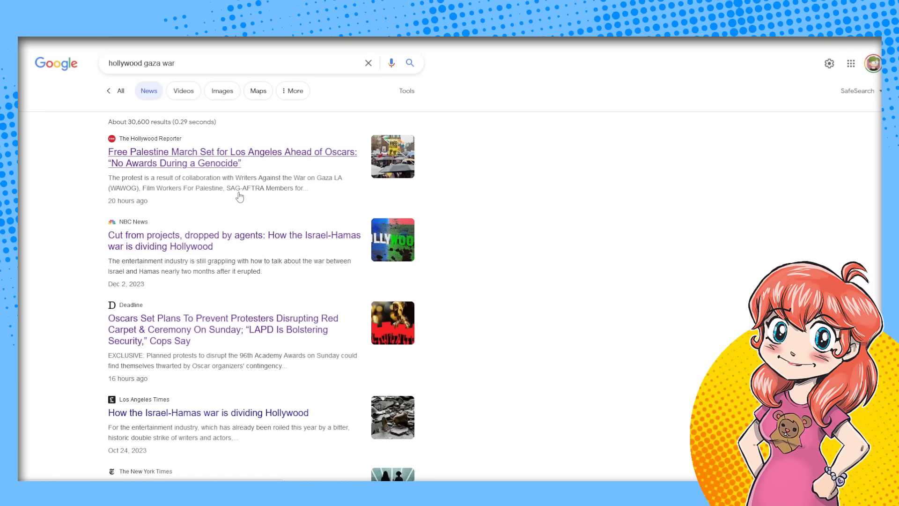
{"action": "mouse_move", "coordinate": [140, 157]}
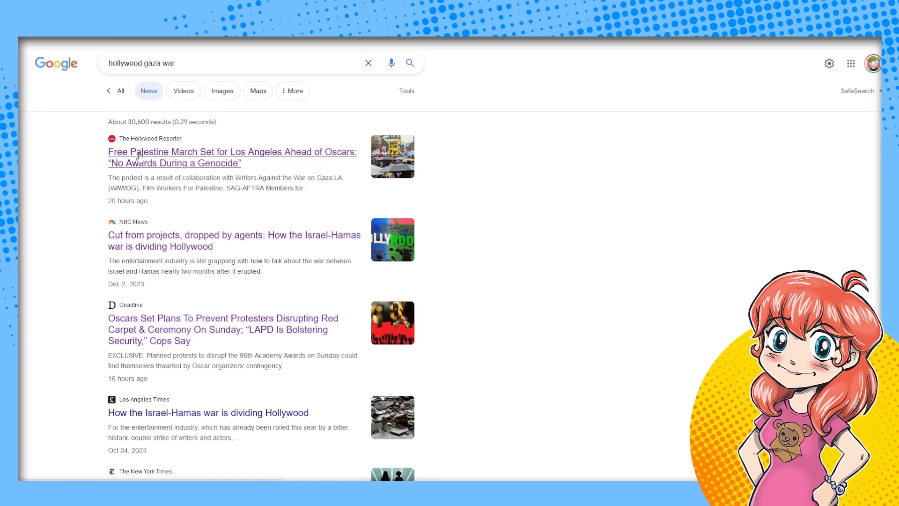
{"action": "mouse_move", "coordinate": [186, 163]}
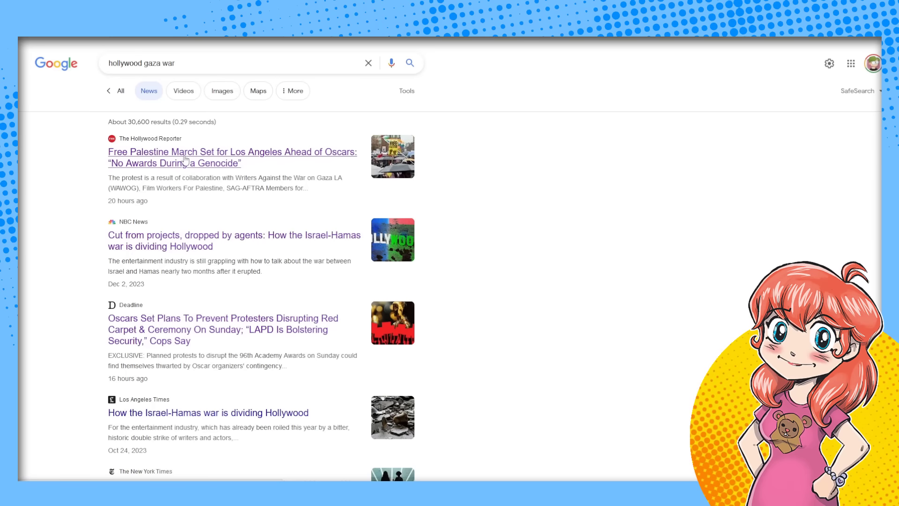
{"action": "mouse_move", "coordinate": [121, 247]}
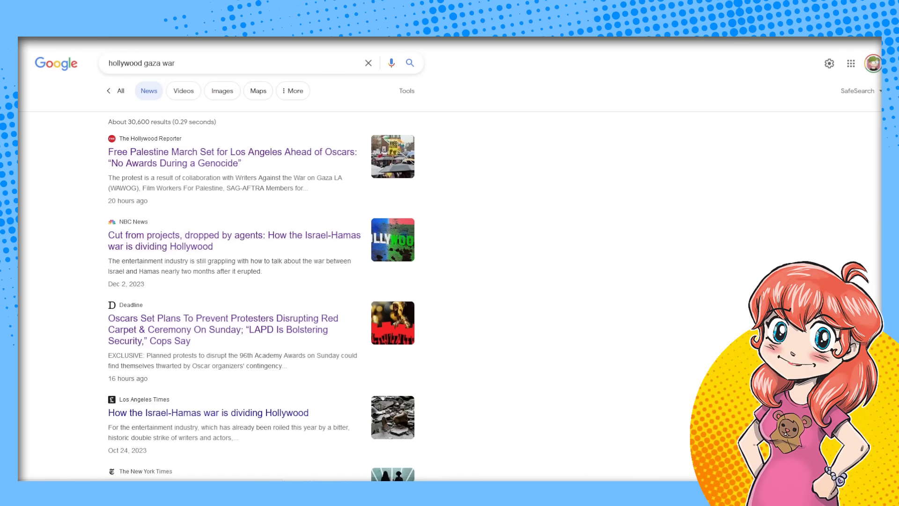
Open The Hollywood Reporter result on the Free Palestine march from the 'hollywood gaza war' news results
{"action": "left_click", "coordinate": [234, 240]}
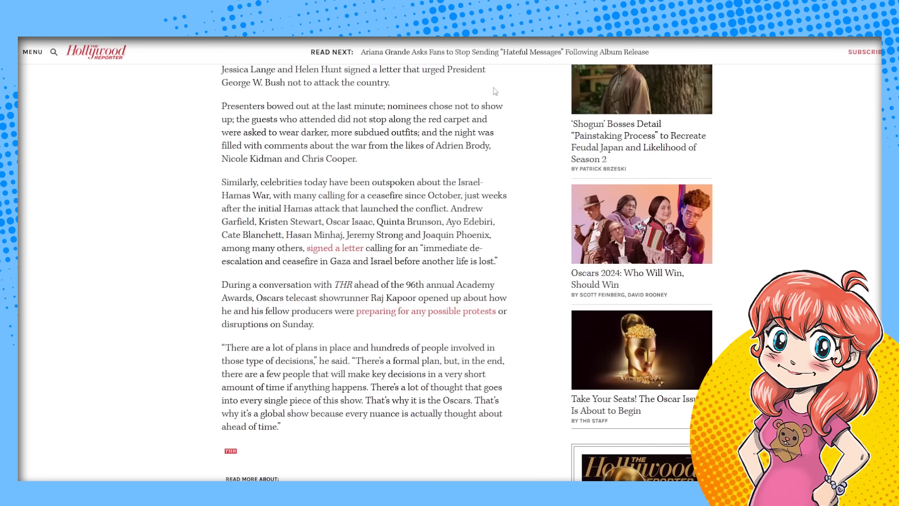
{"action": "mouse_move", "coordinate": [398, 256]}
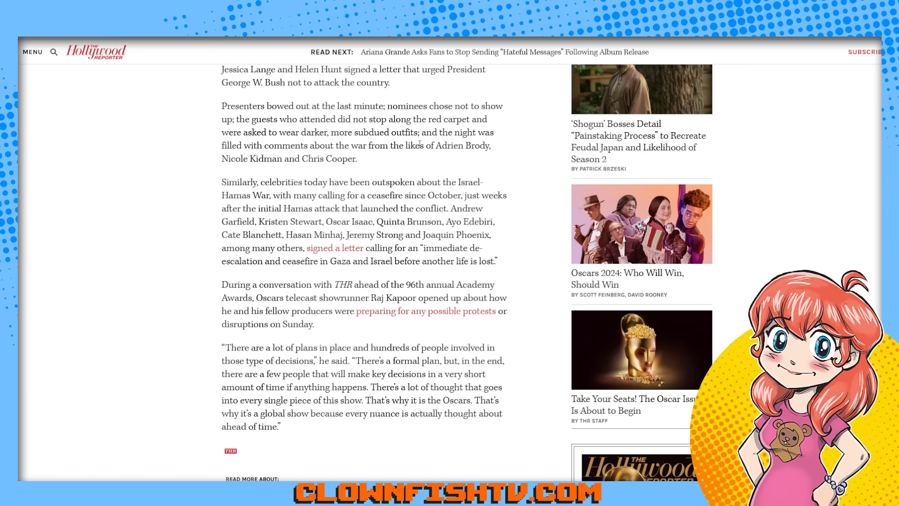
{"action": "mouse_move", "coordinate": [467, 166]}
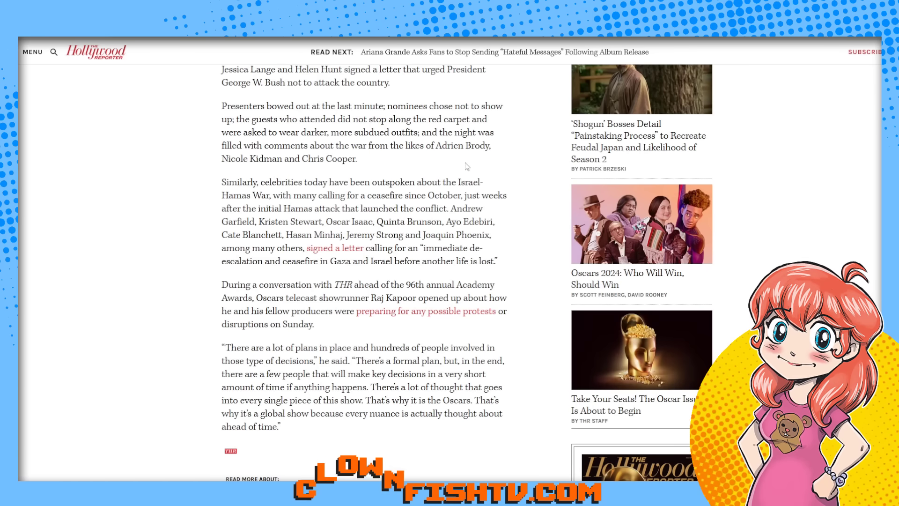
{"action": "mouse_move", "coordinate": [474, 171]}
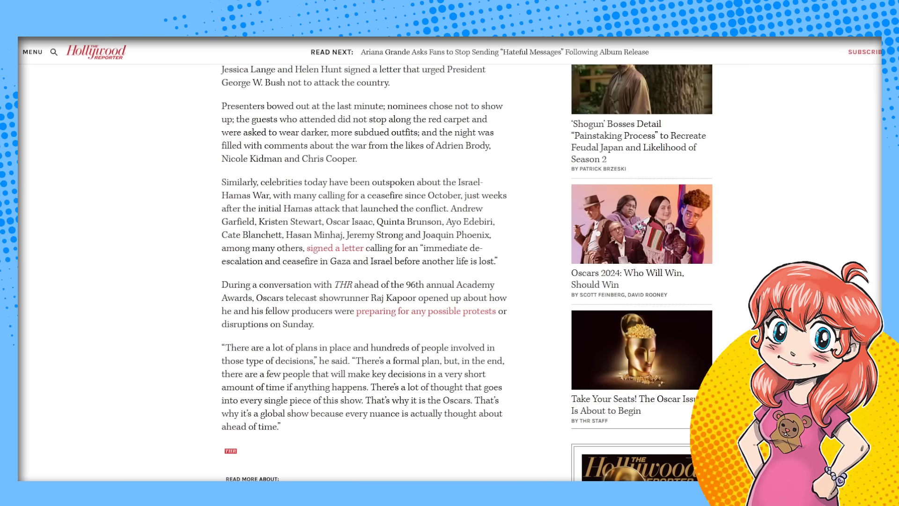
Switch to the Deadline tab showing the Oscars security article's headline and lead image
{"action": "left_click", "coordinate": [425, 311]}
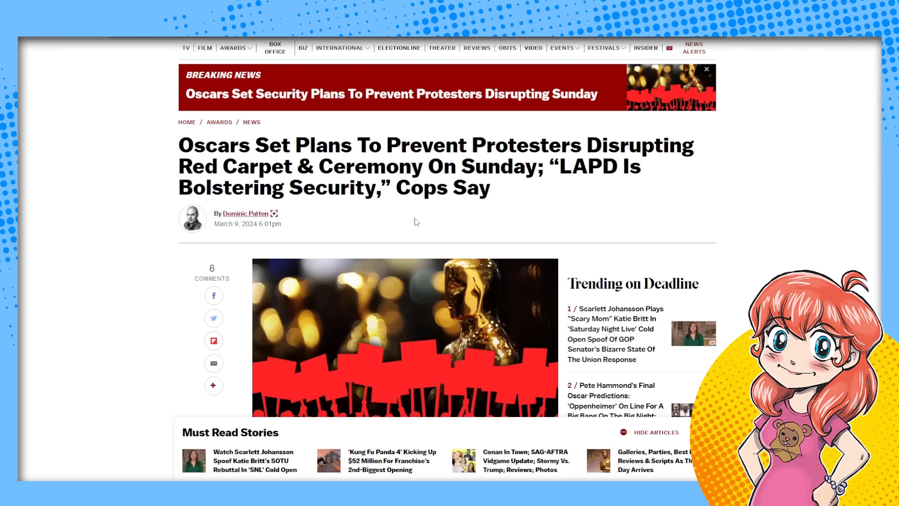
{"action": "mouse_move", "coordinate": [215, 228]}
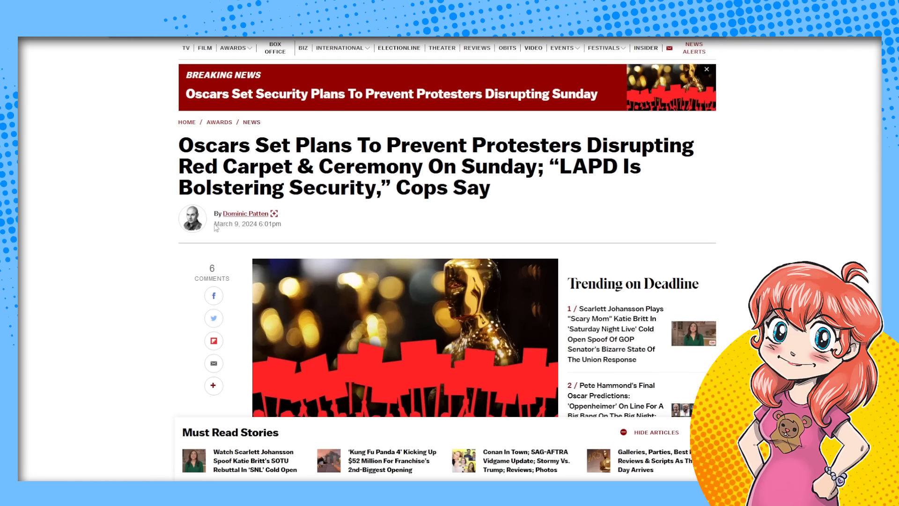
{"action": "mouse_move", "coordinate": [510, 386]}
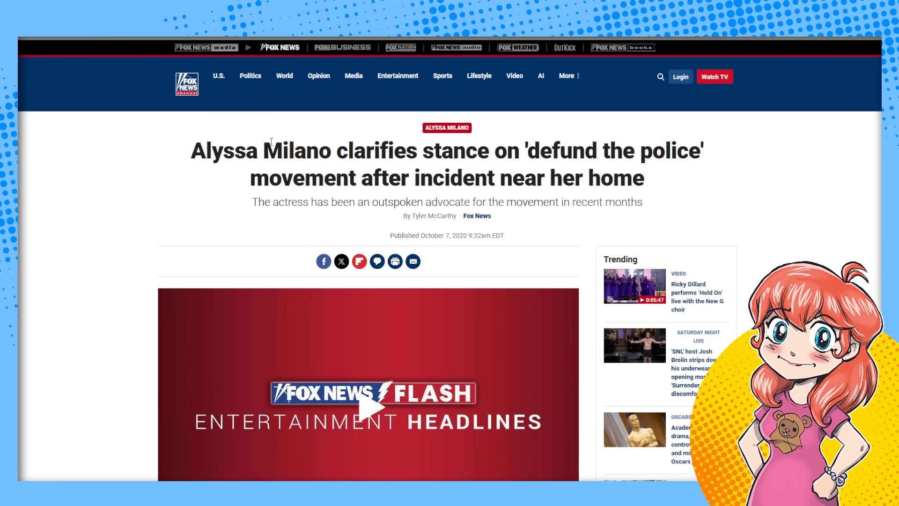
{"action": "mouse_move", "coordinate": [413, 171]}
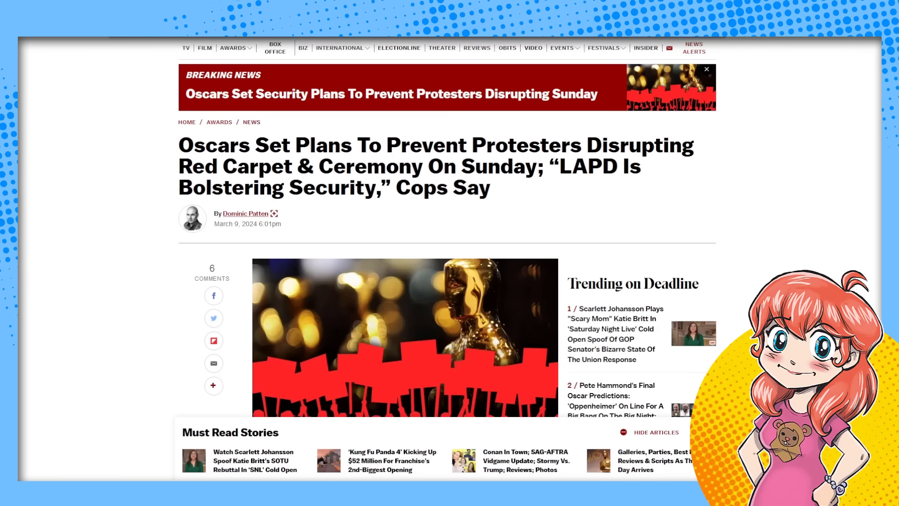
Scroll past the Academy's 'no comment' down to LAPD Commander Randy Goddard's security quotes
{"action": "scroll", "scroll_direction": "down", "scroll_amount": 3}
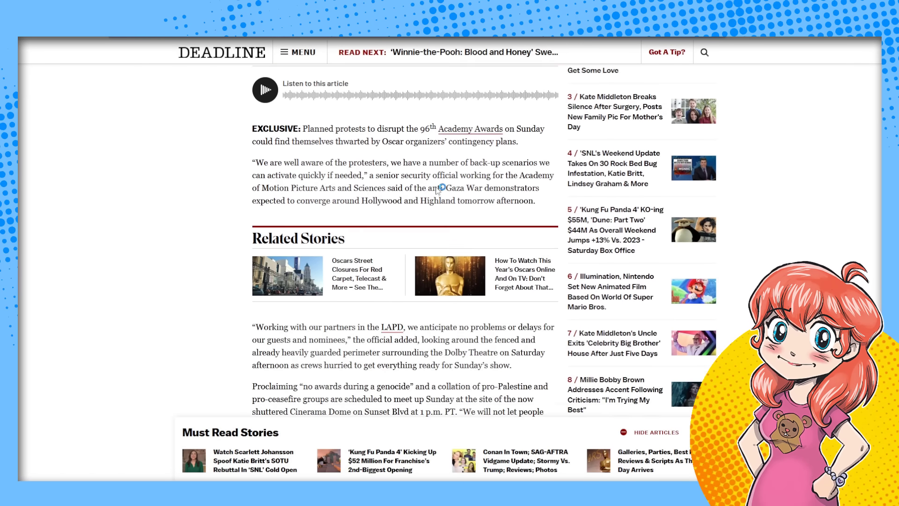
{"action": "scroll", "scroll_direction": "down", "scroll_amount": 3}
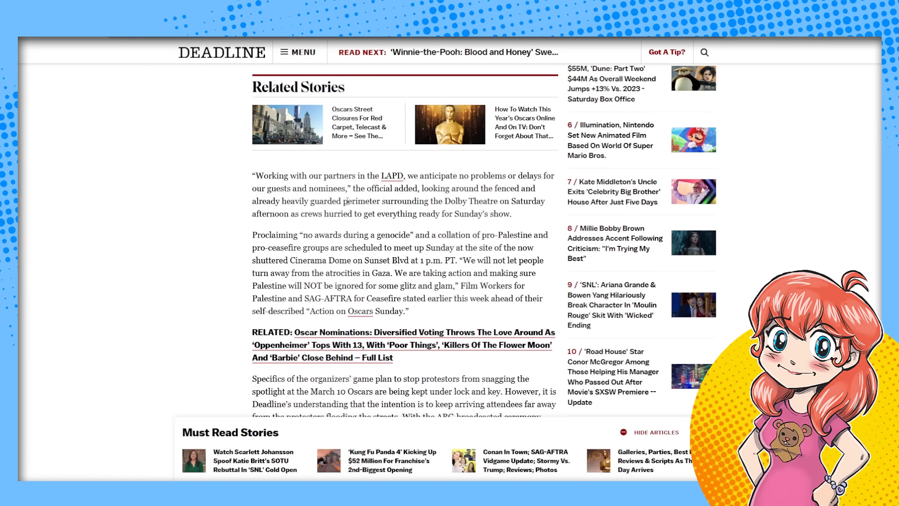
{"action": "mouse_move", "coordinate": [391, 182]}
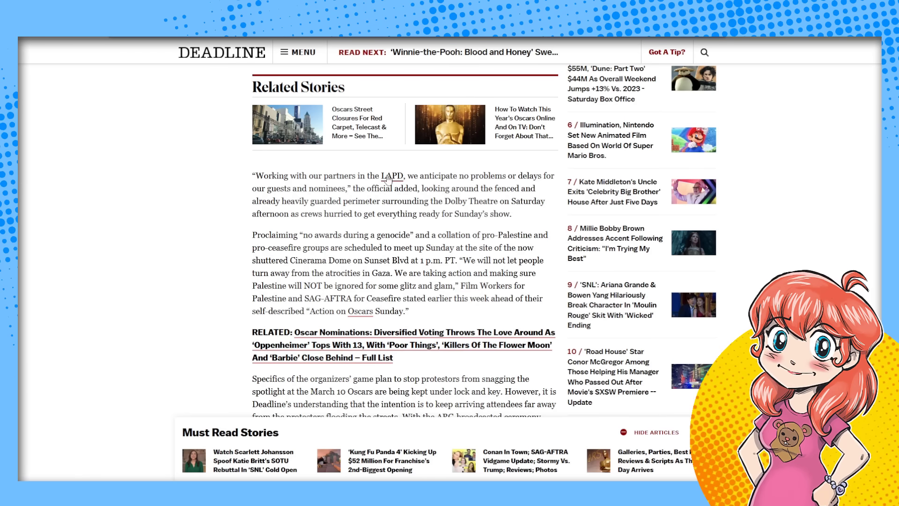
{"action": "mouse_move", "coordinate": [399, 201]}
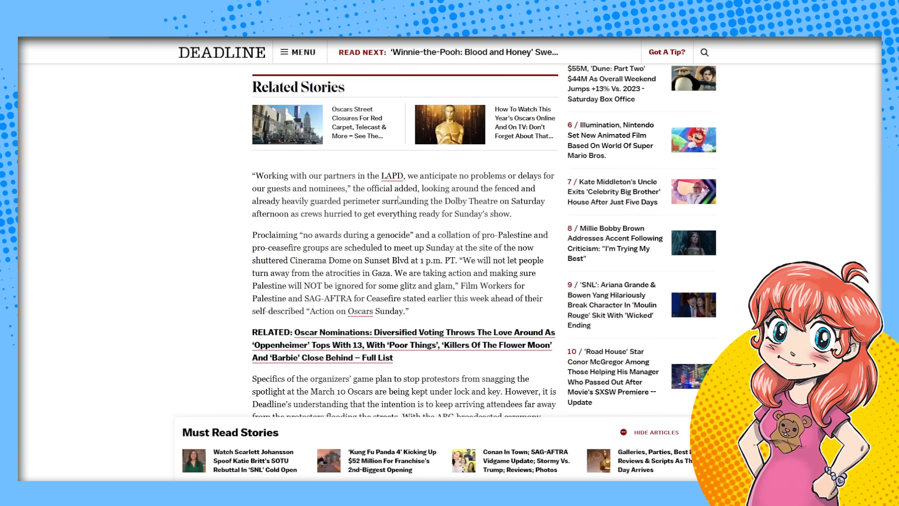
{"action": "scroll", "scroll_direction": "down", "scroll_amount": 3}
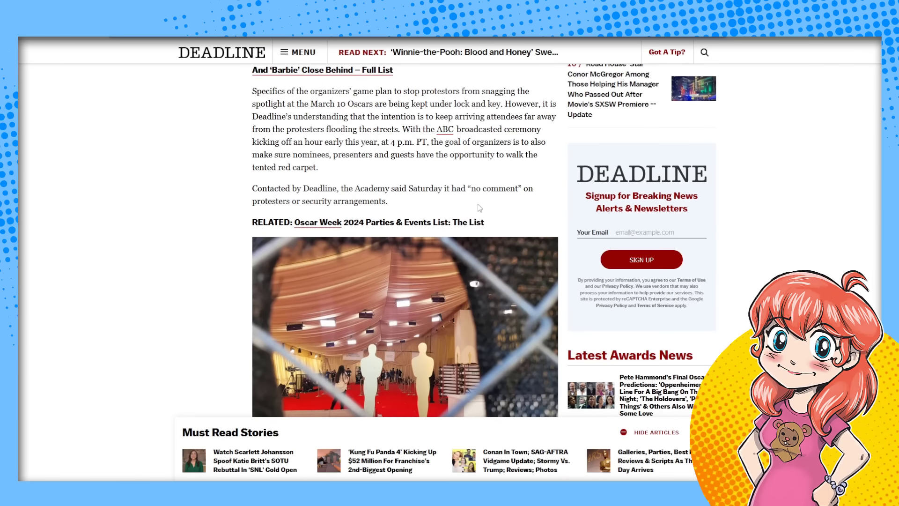
{"action": "scroll", "scroll_direction": "down", "scroll_amount": 3}
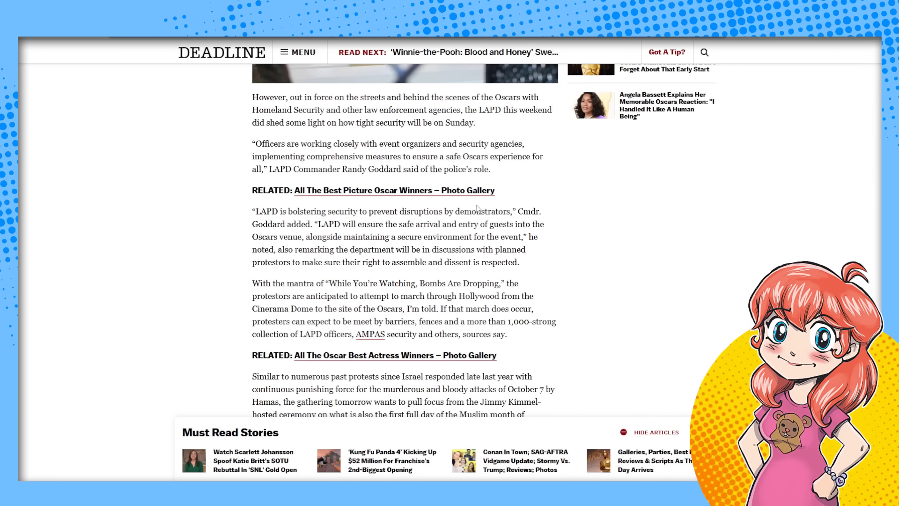
{"action": "mouse_move", "coordinate": [408, 197]}
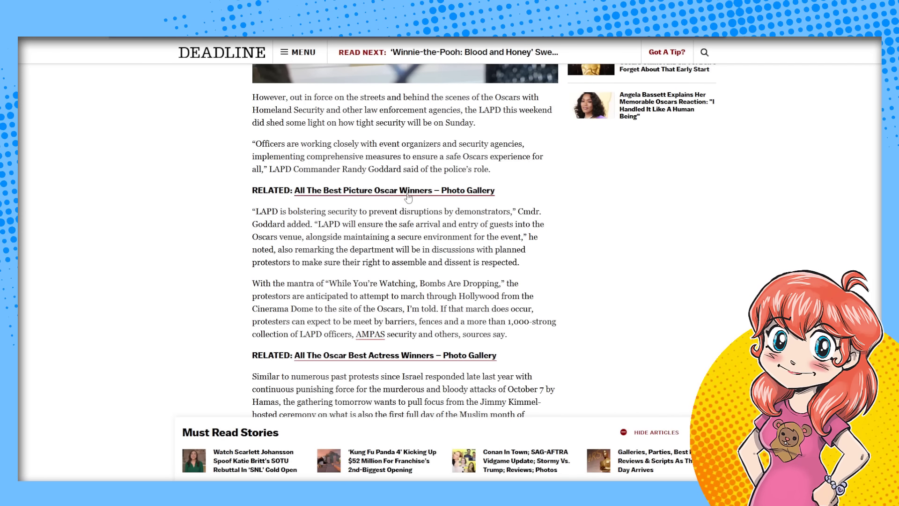
{"action": "mouse_move", "coordinate": [423, 218]}
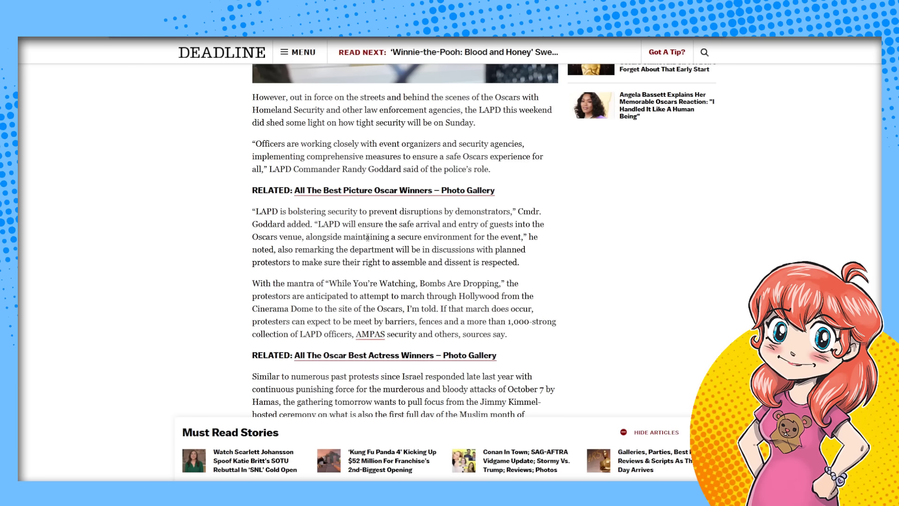
{"action": "mouse_move", "coordinate": [261, 235]}
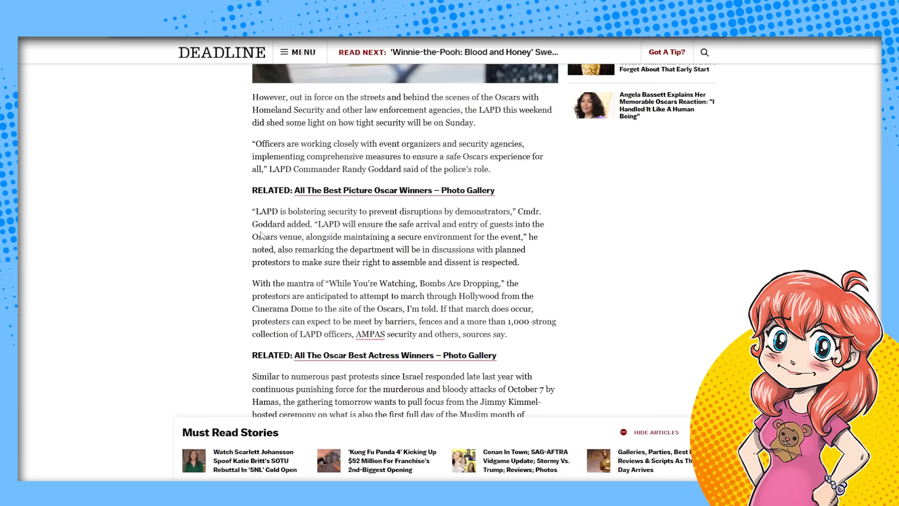
{"action": "mouse_move", "coordinate": [300, 276]}
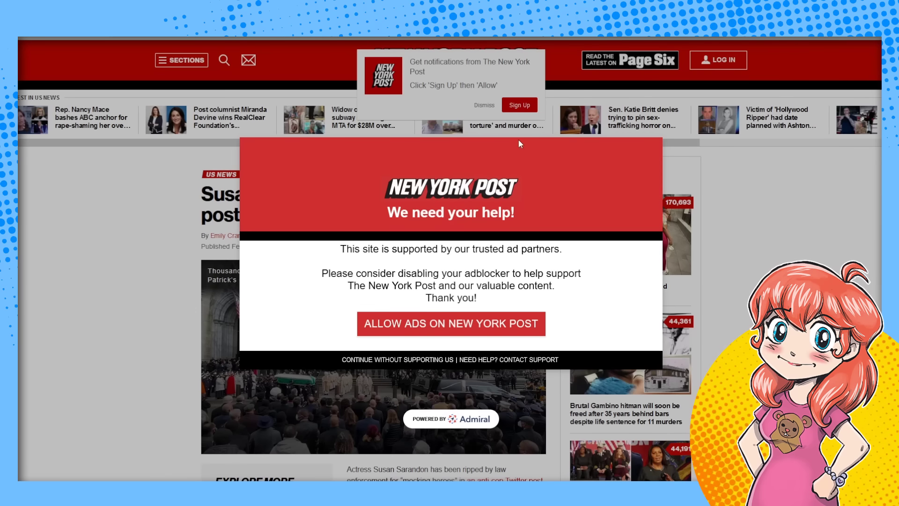
Dismiss the adblocker popup with 'Continue without supporting us' to reveal the Susan Sarandon article
{"action": "left_click", "coordinate": [397, 360]}
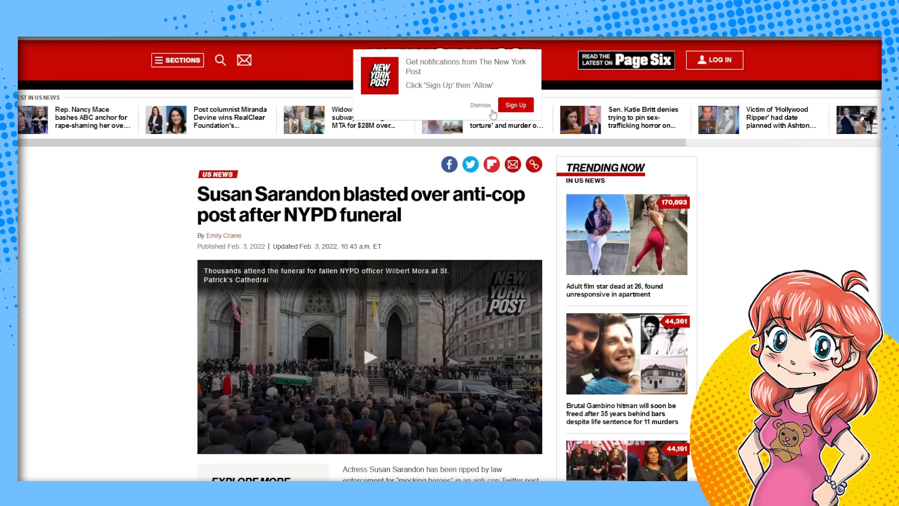
{"action": "mouse_move", "coordinate": [500, 216]}
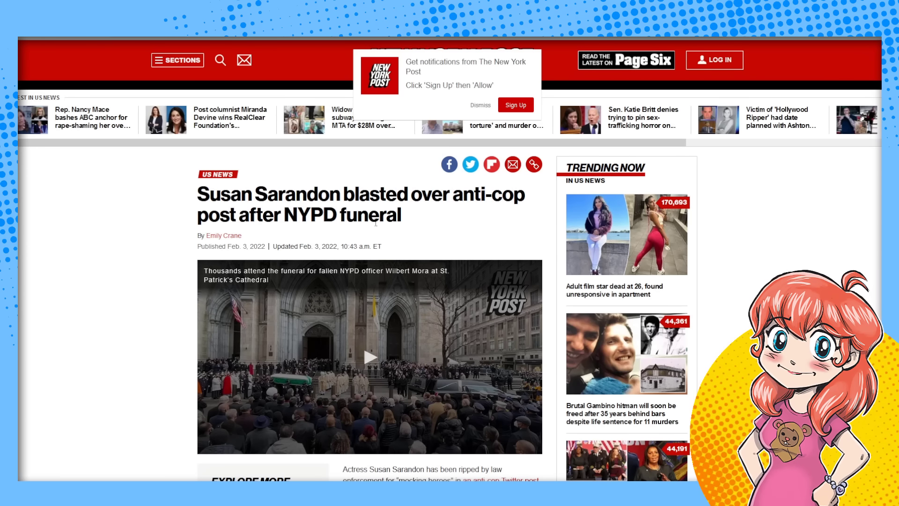
{"action": "mouse_move", "coordinate": [459, 263]}
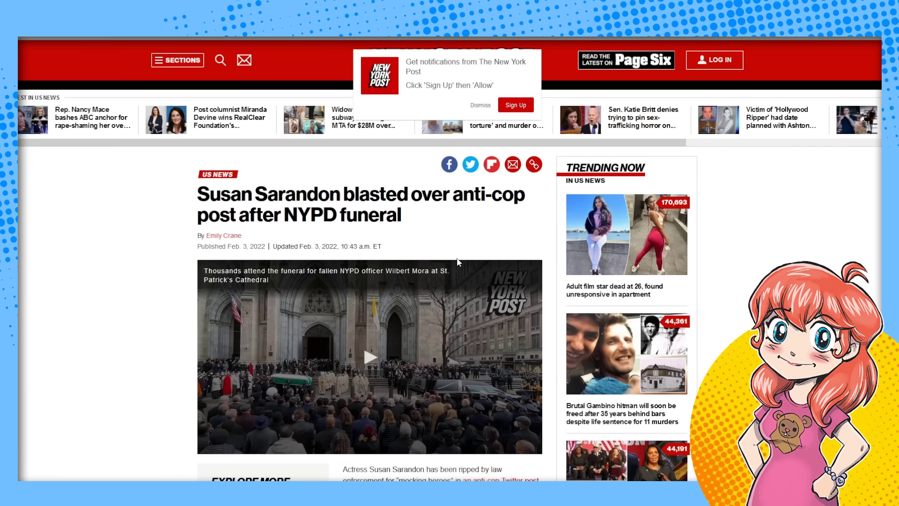
{"action": "mouse_move", "coordinate": [307, 361]}
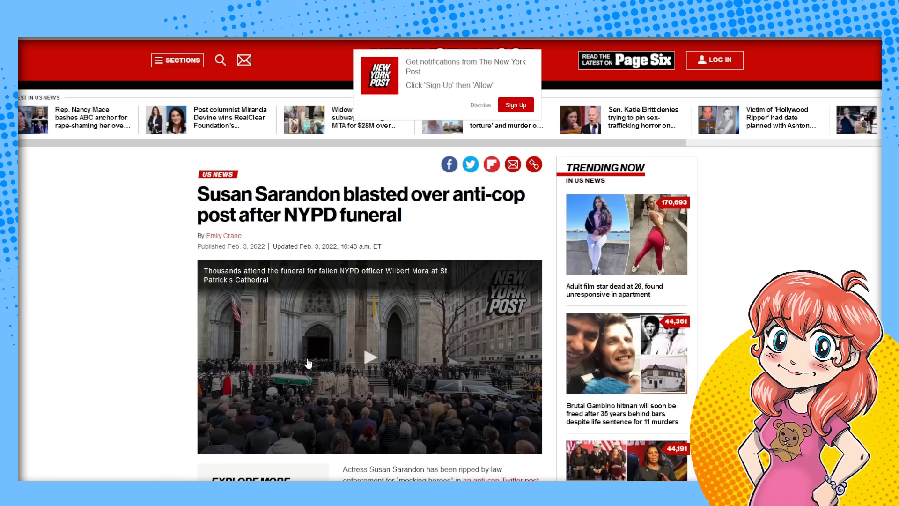
{"action": "mouse_move", "coordinate": [184, 54]}
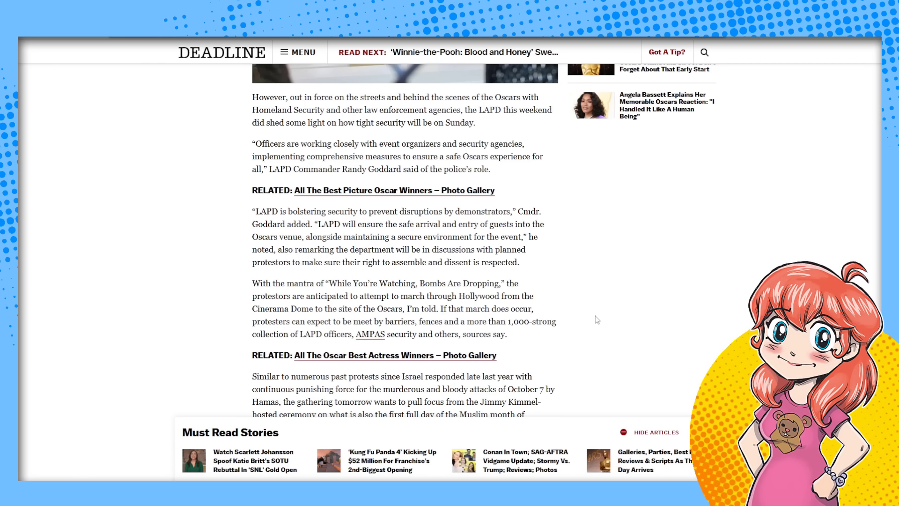
{"action": "mouse_move", "coordinate": [545, 314]}
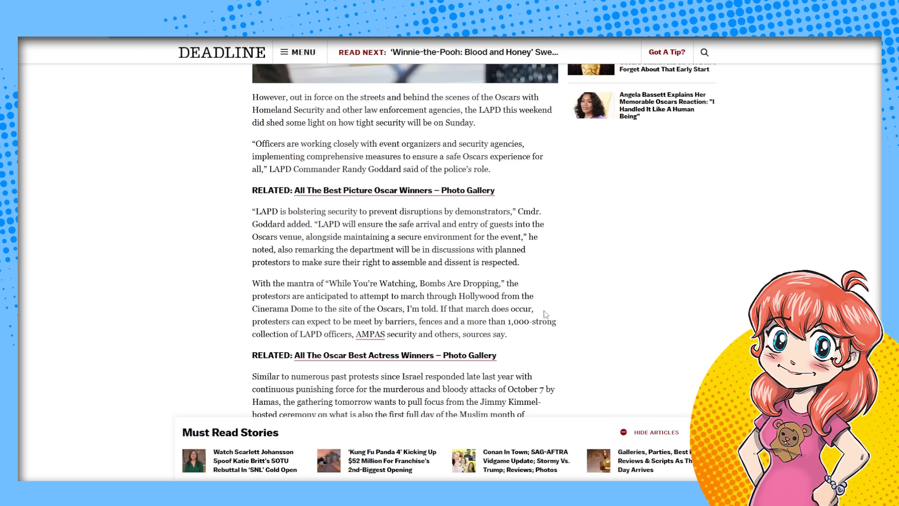